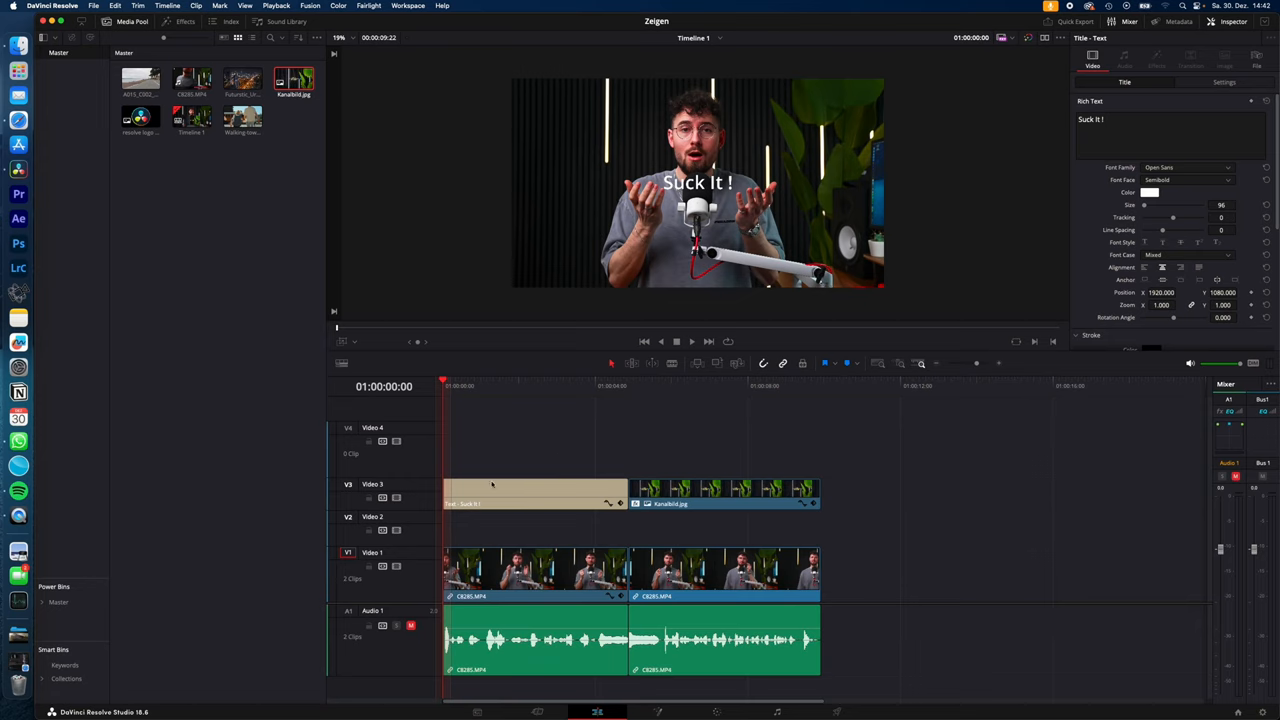
Add the Open FX Drop Shadow (found via 'drop') to the image clip and raise its Shadow Strength
left_click(536, 492)
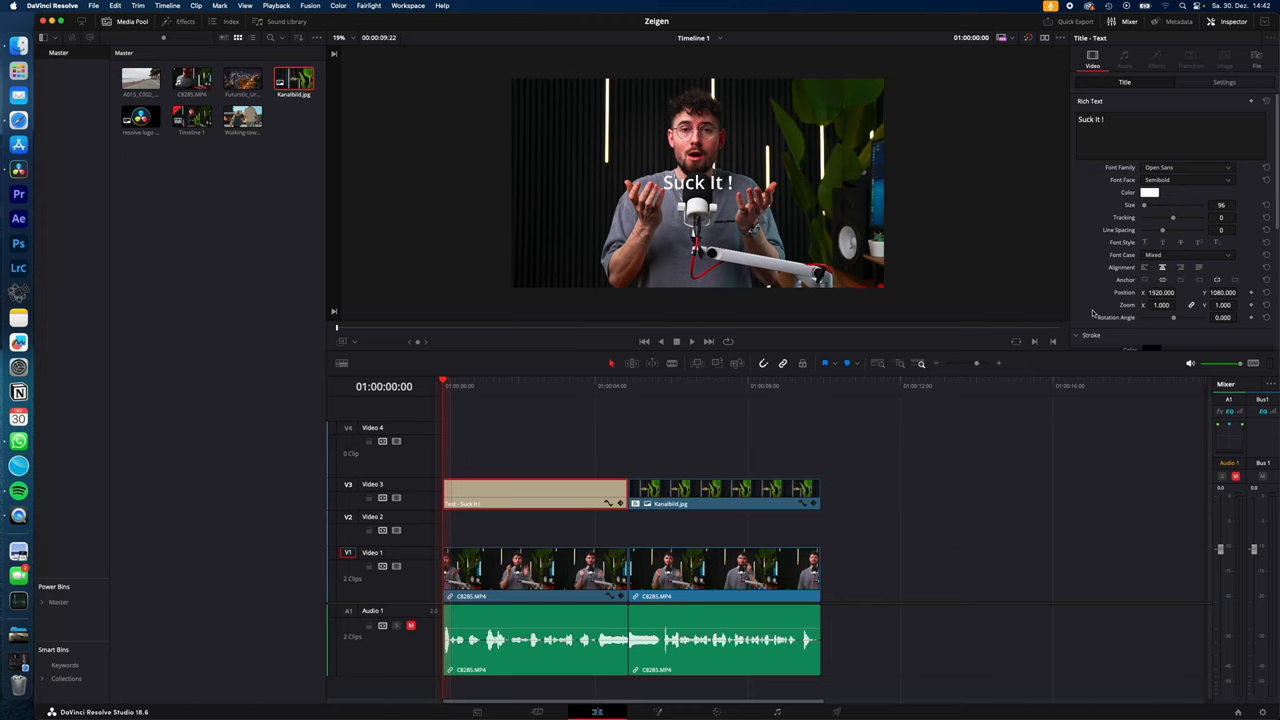
scroll("down", 3)
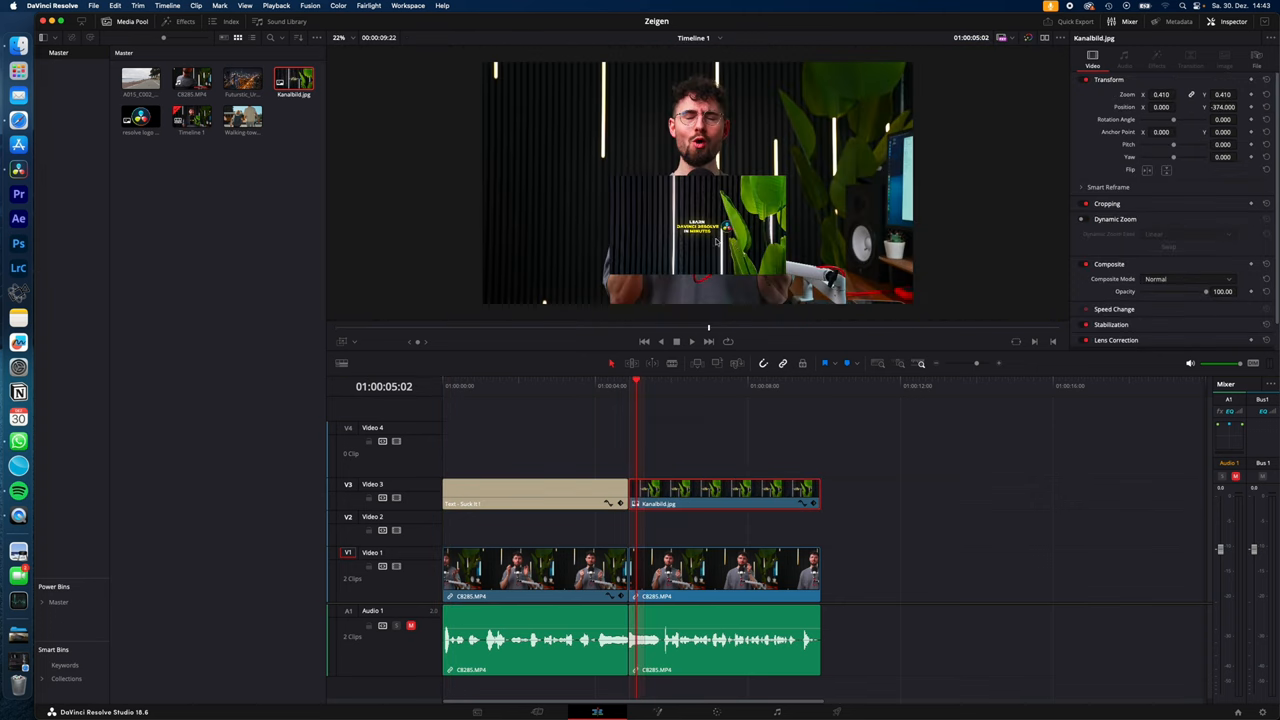
mouse_move(656, 264)
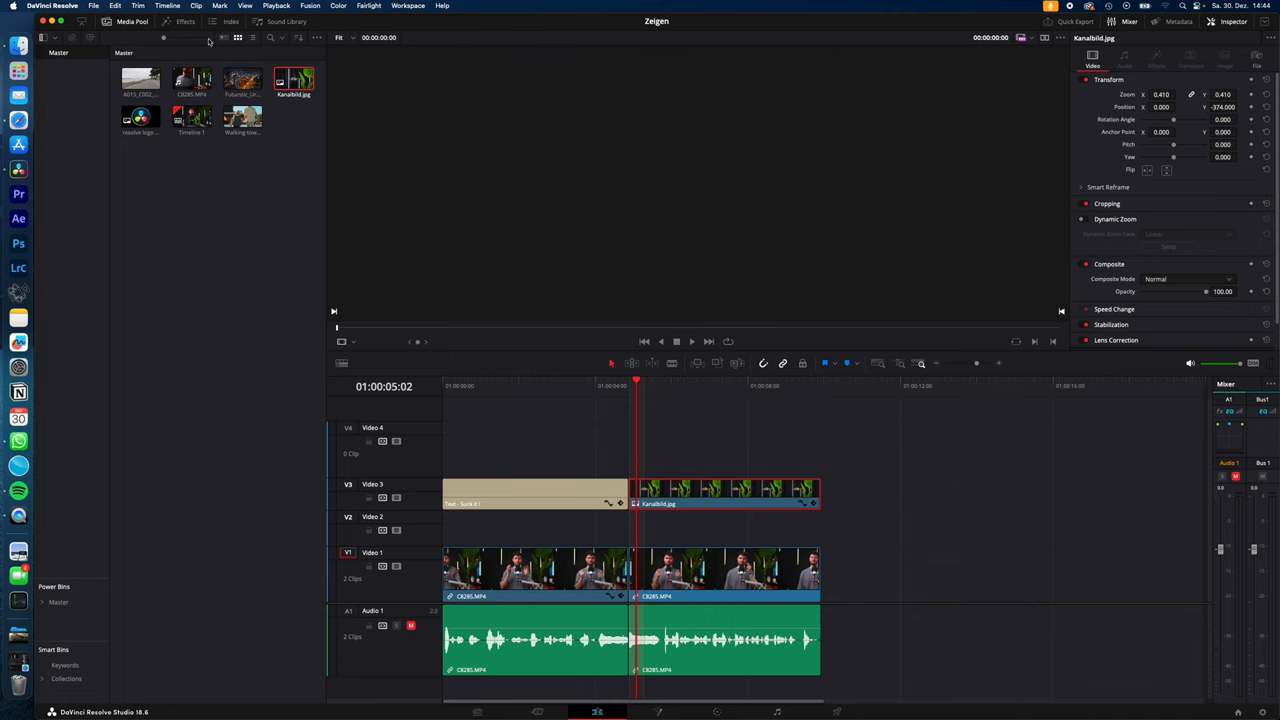
left_click(184, 20)
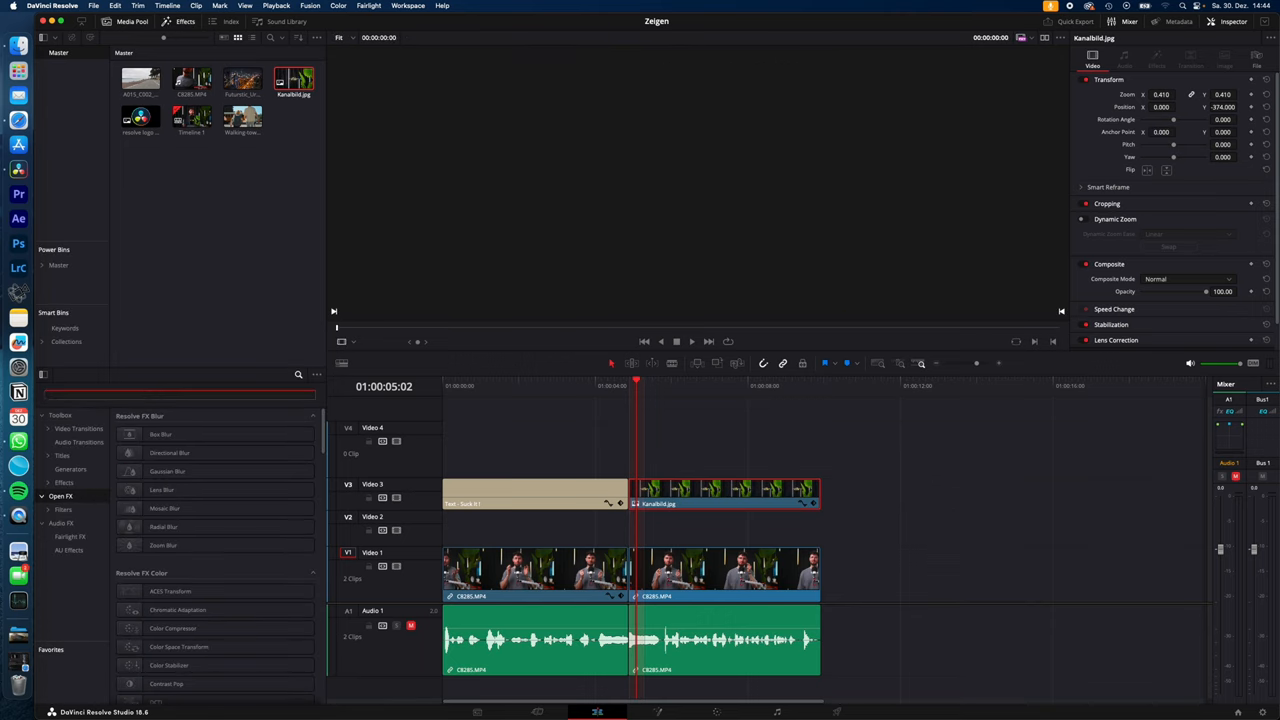
type("drop")
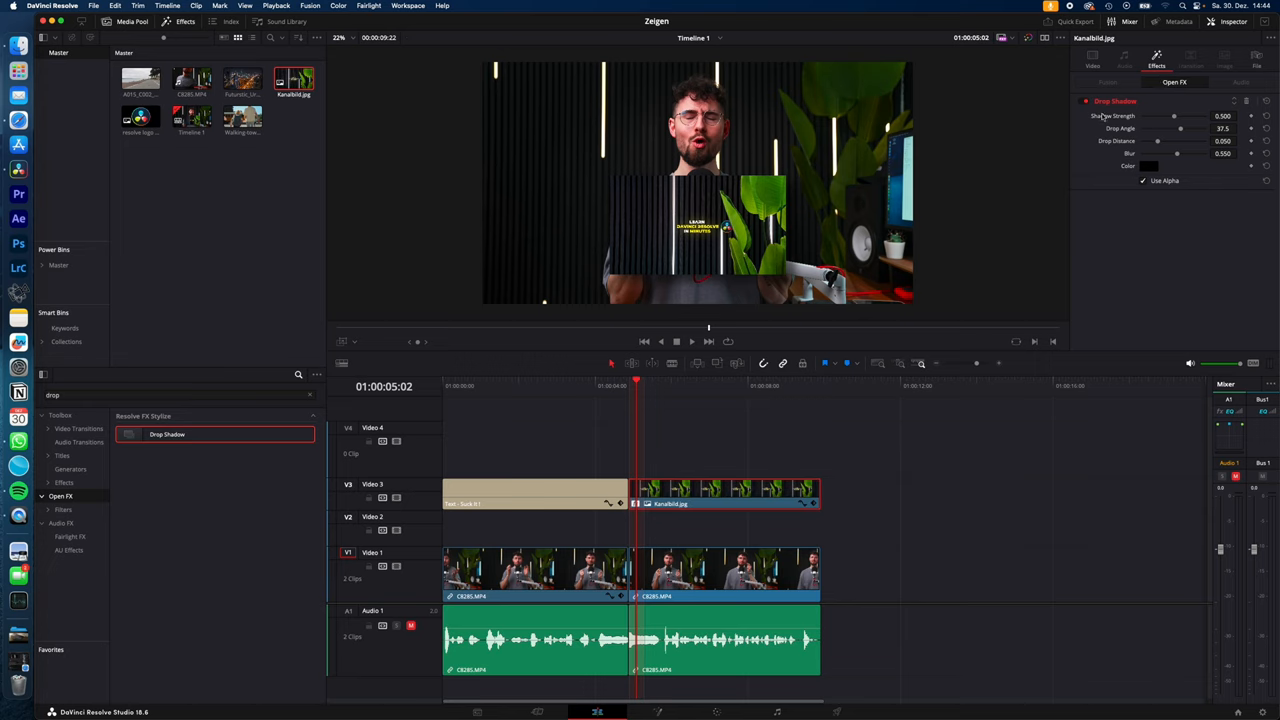
left_click_drag(1174, 116, 1192, 116)
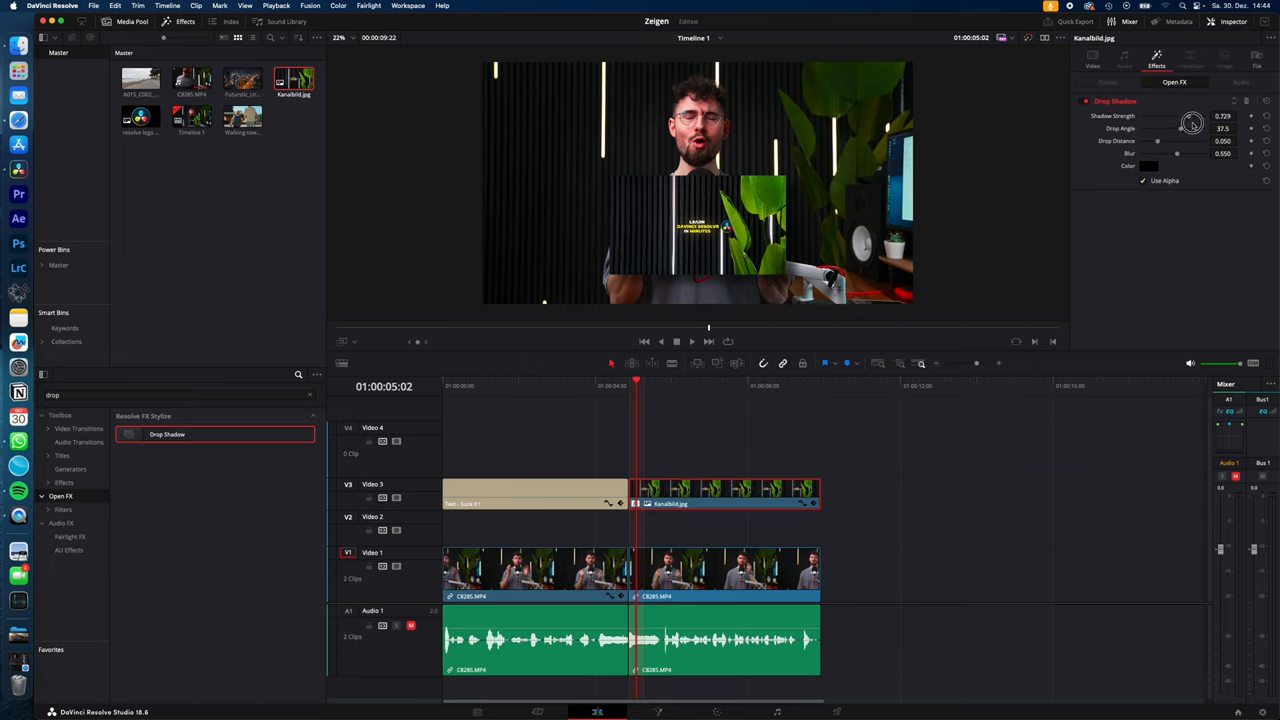